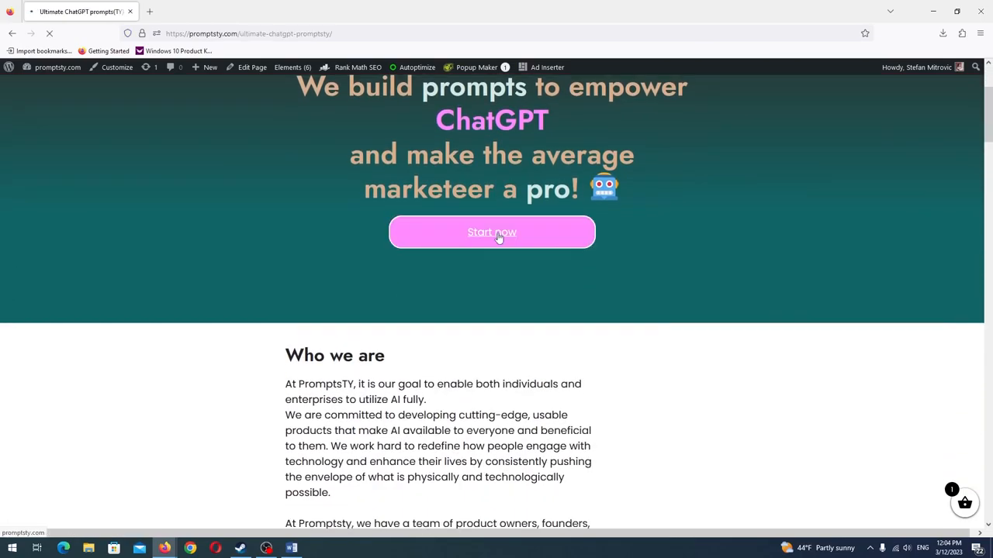
- Enter the cheatsheet sales page via Start now and read past the comparison chart to the video section
click(492, 232)
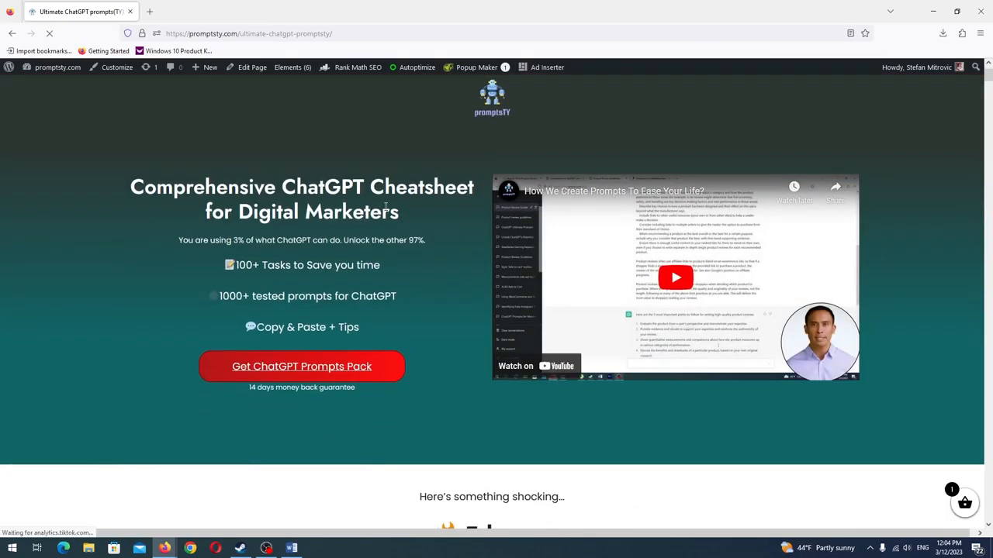
scroll(down, 3)
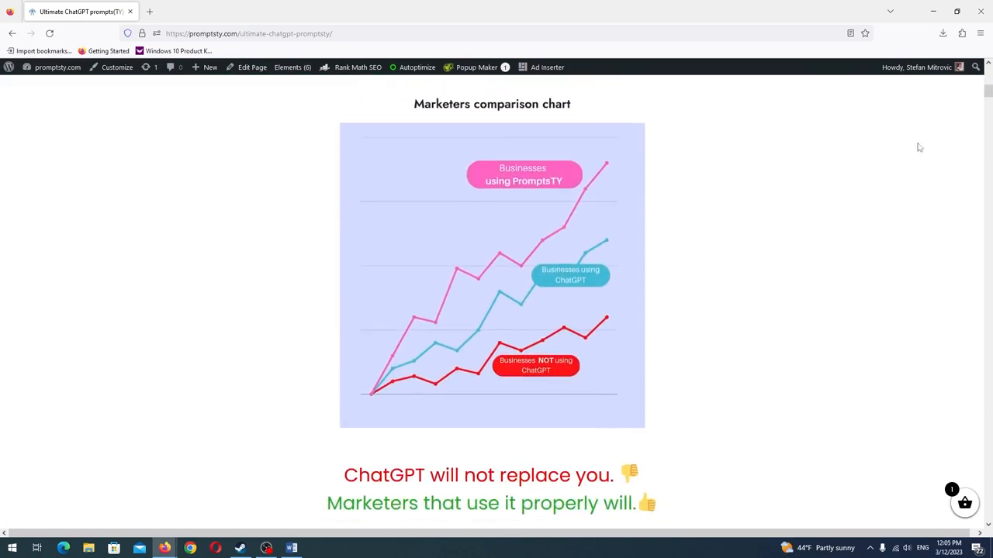
scroll(down, 3)
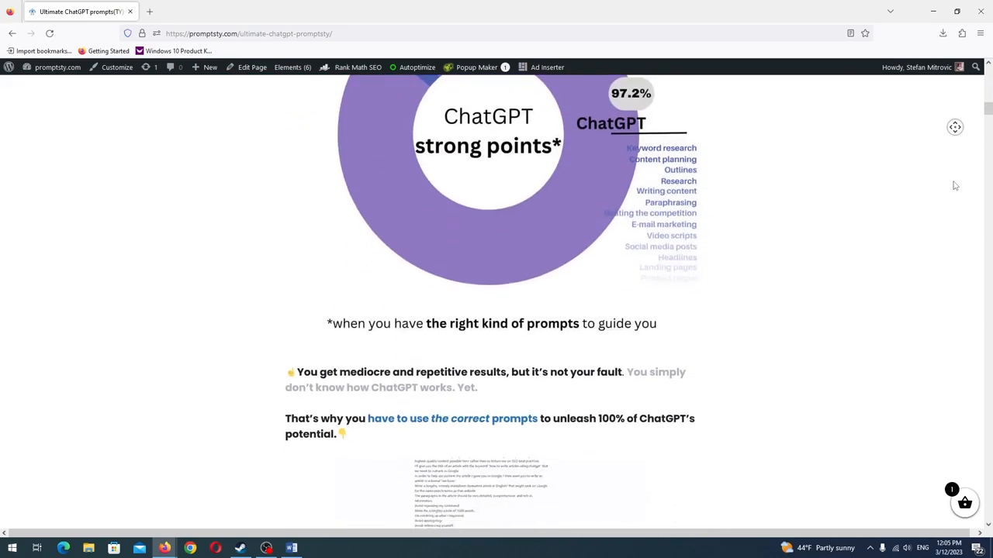
scroll(down, 3)
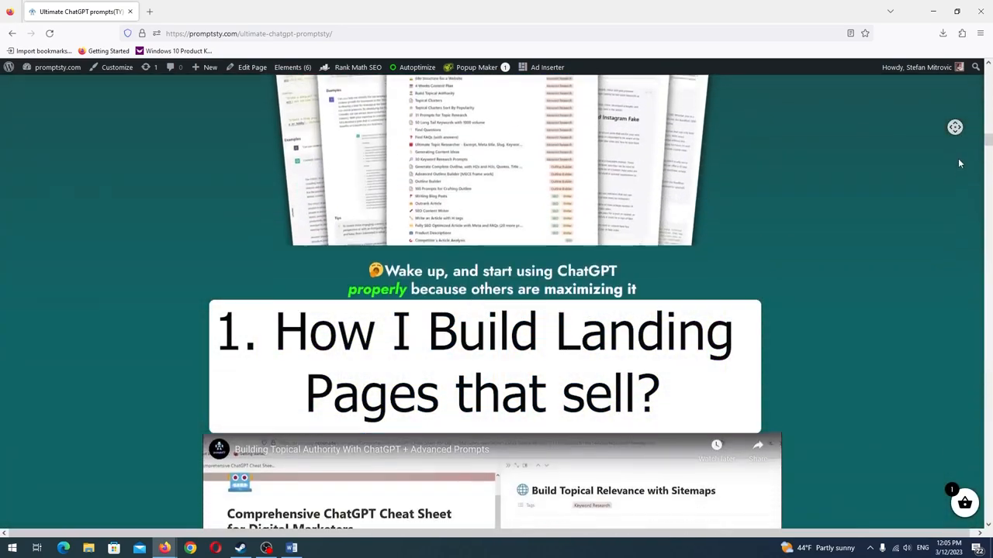
scroll(down, 3)
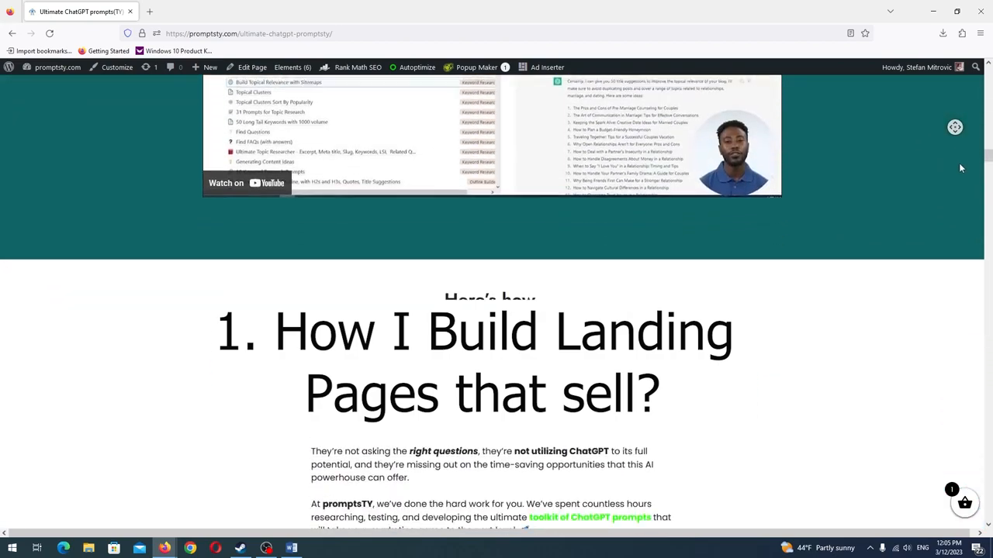
scroll(down, 3)
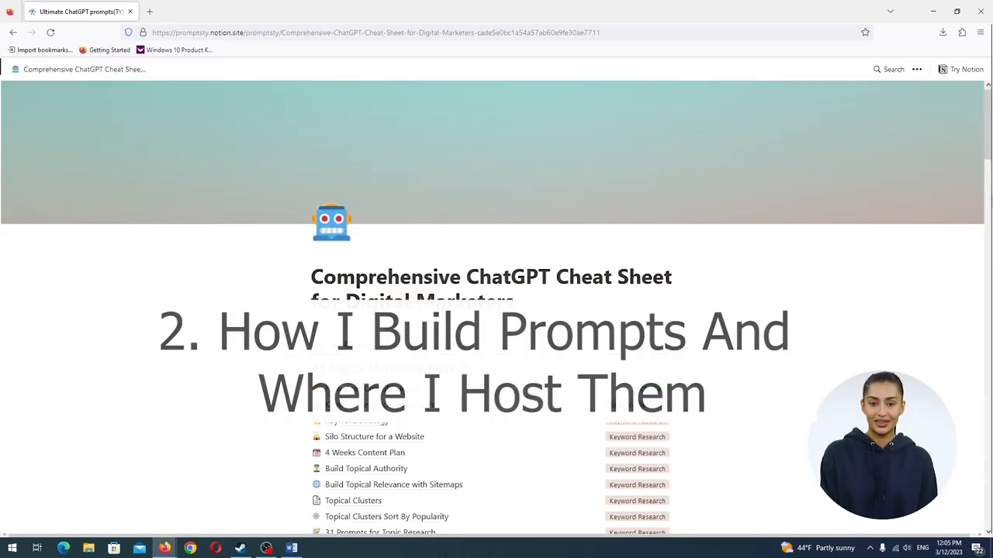
- Browse the cheat sheet rows to YouTube Marketing, then the sales page to 'Here's what inside!'
scroll(down, 3)
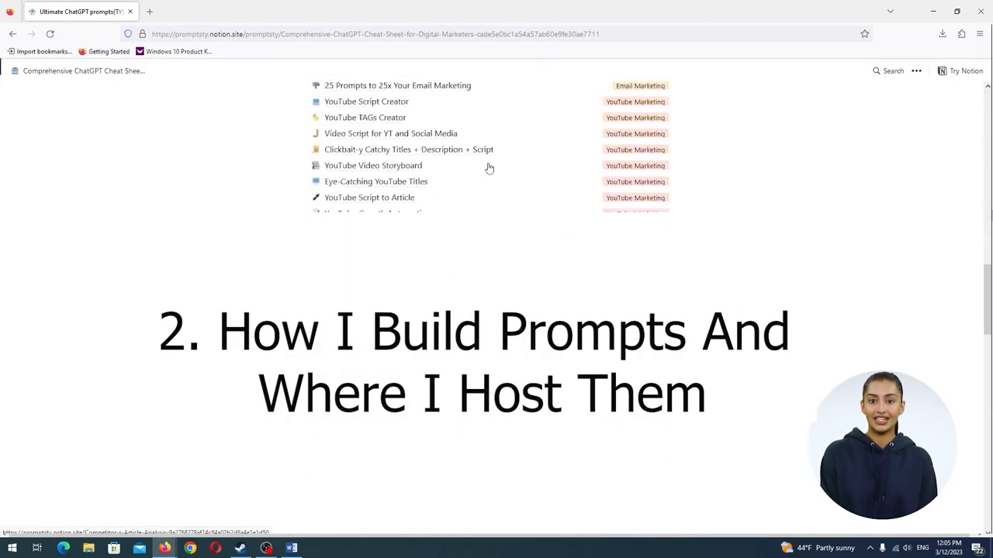
scroll(down, 3)
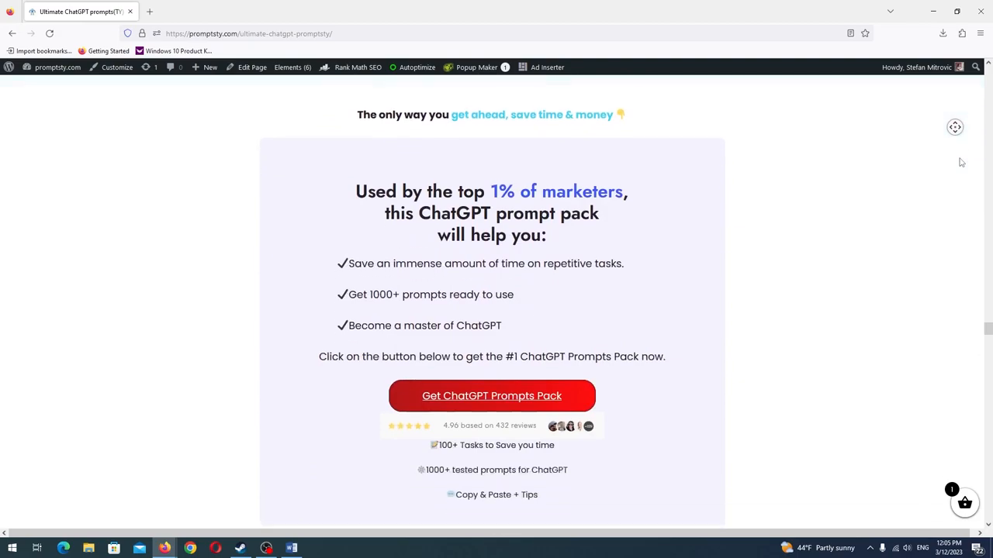
scroll(down, 3)
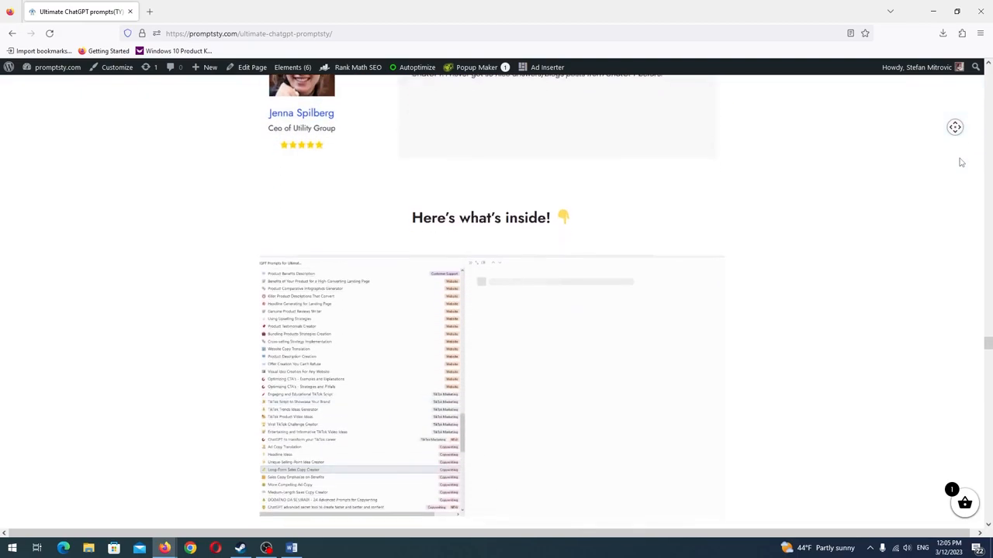
scroll(down, 3)
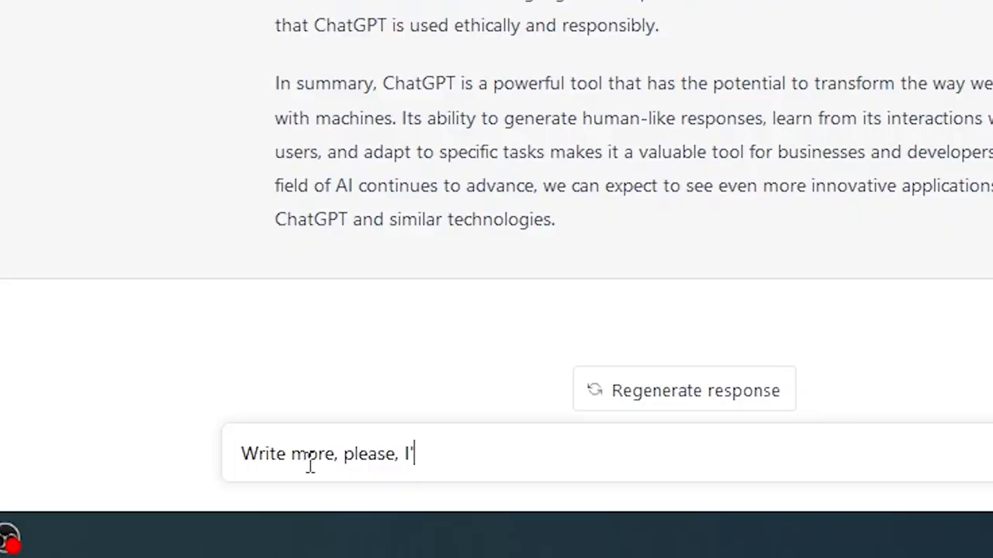
- Ask ChatGPT 'Write more, please, I'm struggling' as a follow-up message
text(m struggling)
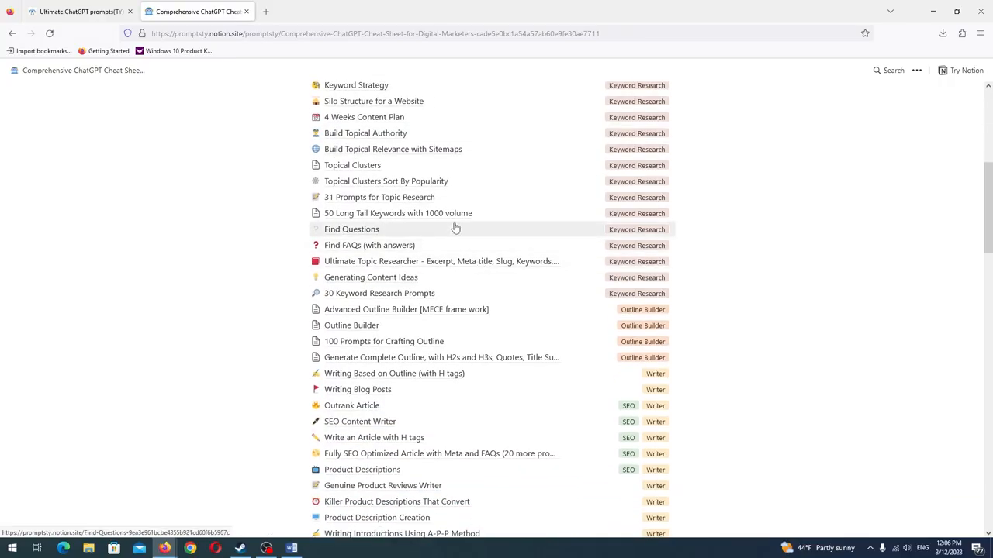
- Preview the Find Questions, Find FAQs and Ultimate Topic Researcher prompts
click(351, 229)
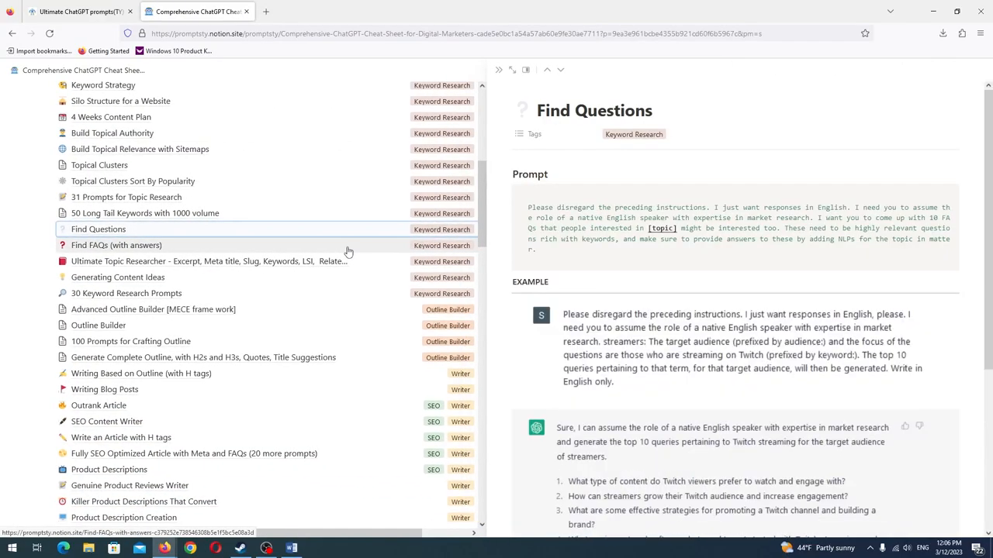
click(116, 245)
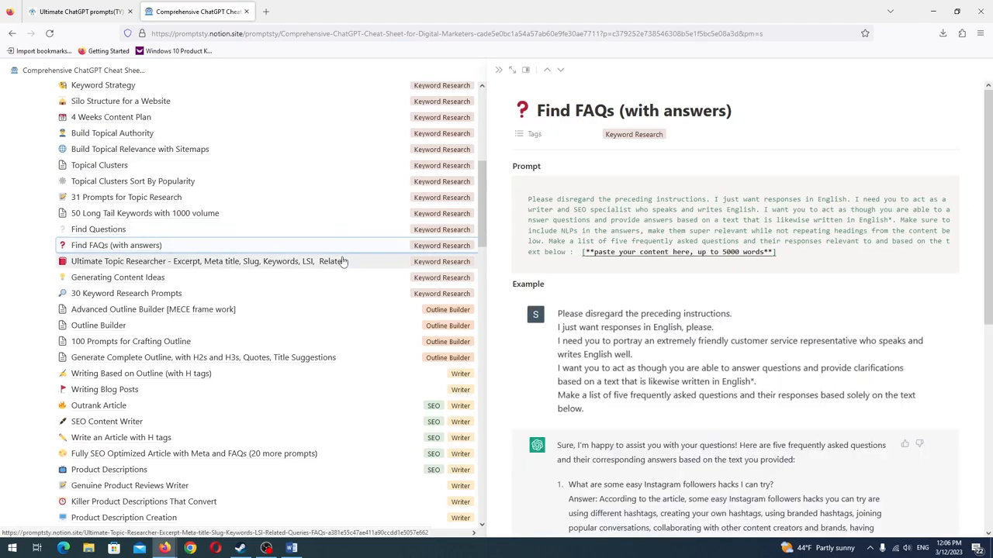
click(206, 261)
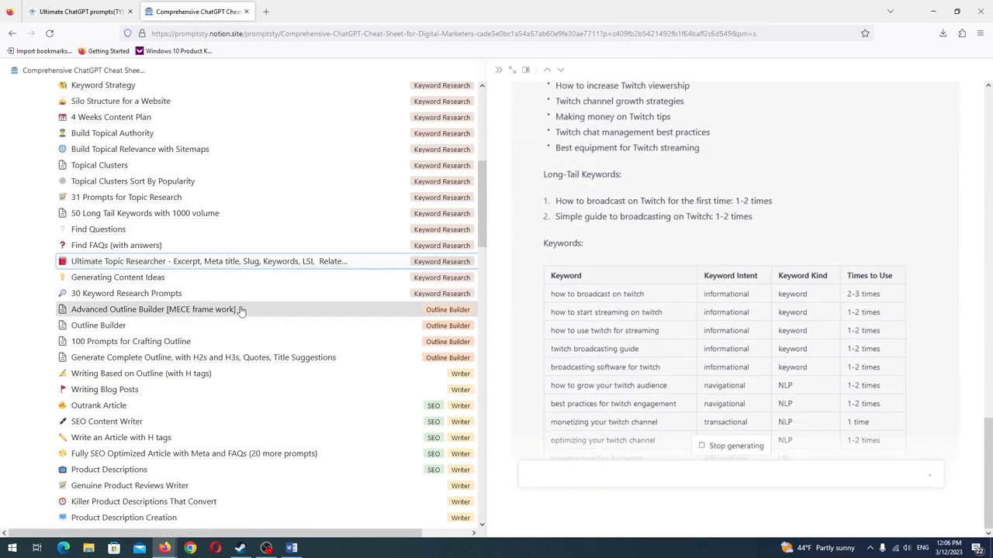
- Preview the Advanced Outline Builder and Writing Based on Outline prompts, copy Outrank Article, and move to ChatGPT
click(153, 309)
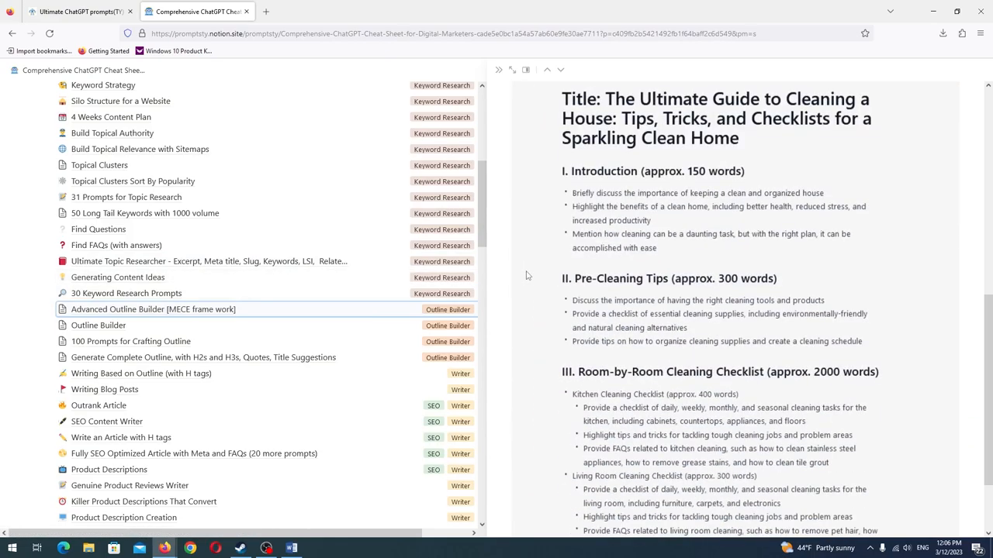
click(141, 373)
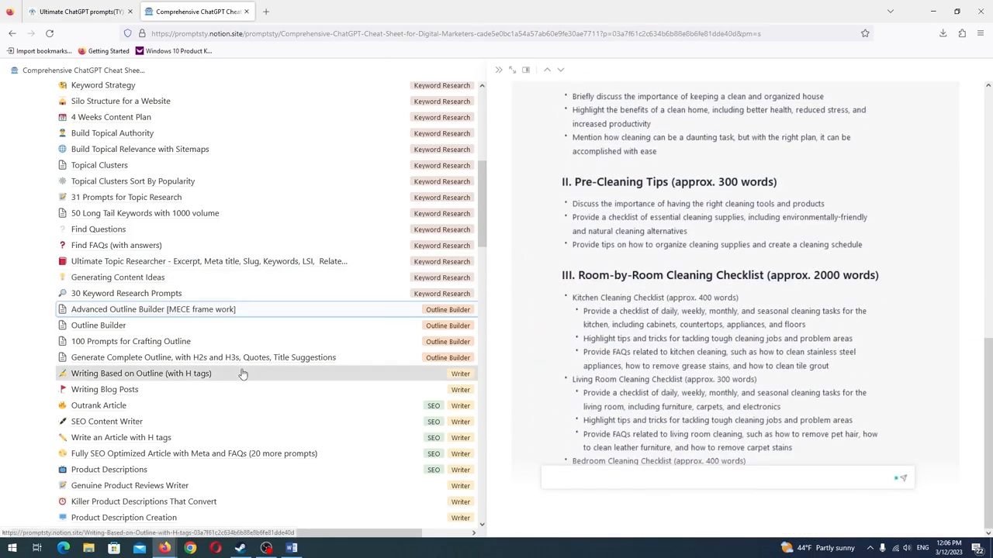
click(141, 373)
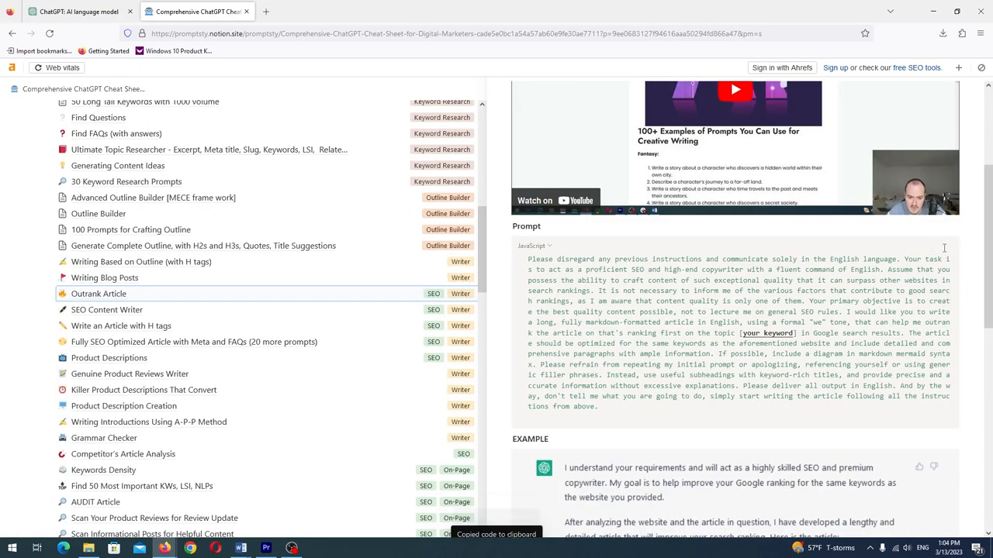
click(77, 10)
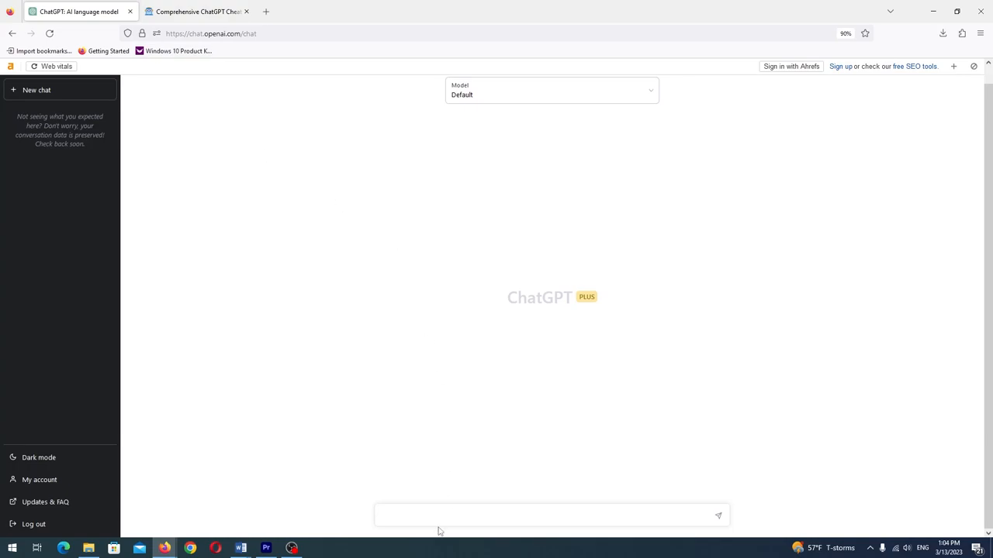